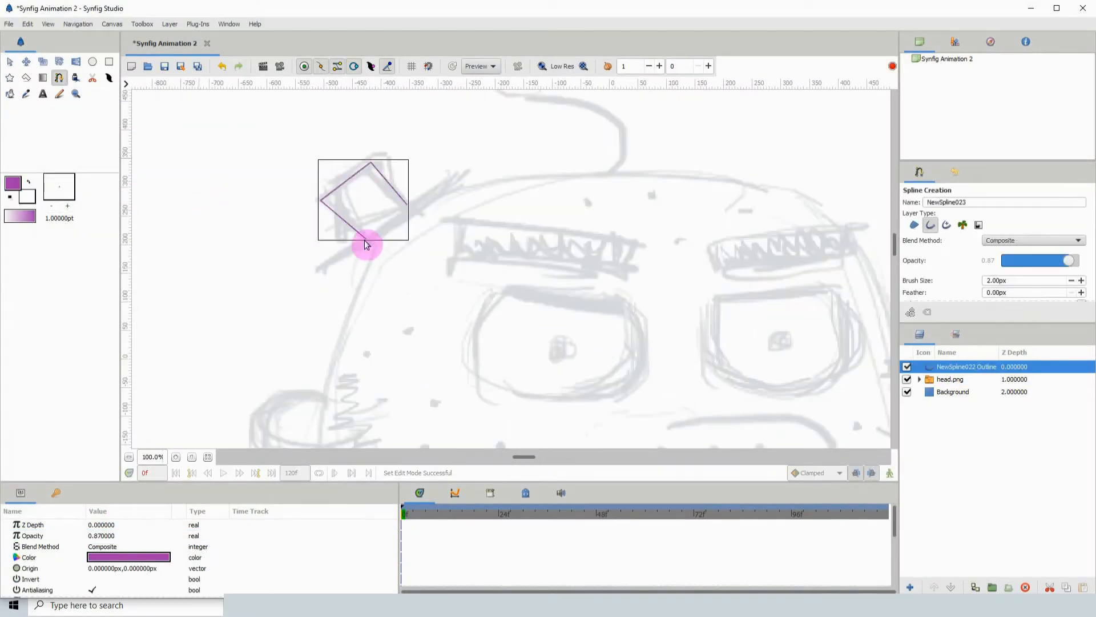
# - Remove the unwanted vertex from the hat outline via Remove Item (smart)
pyautogui.rightClick(367, 244)
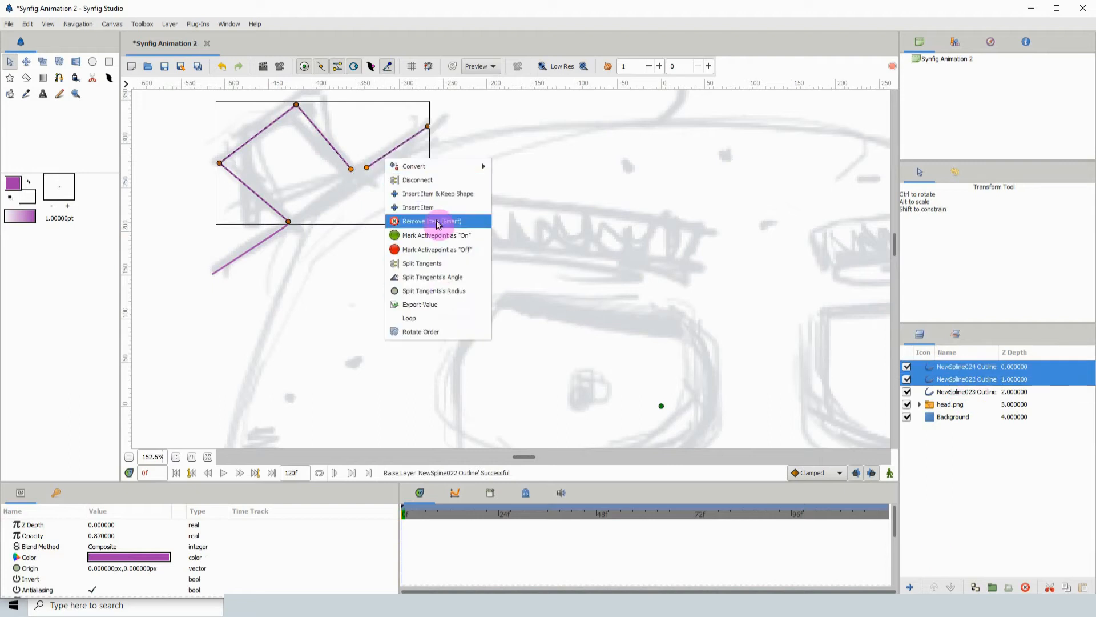
pyautogui.click(430, 221)
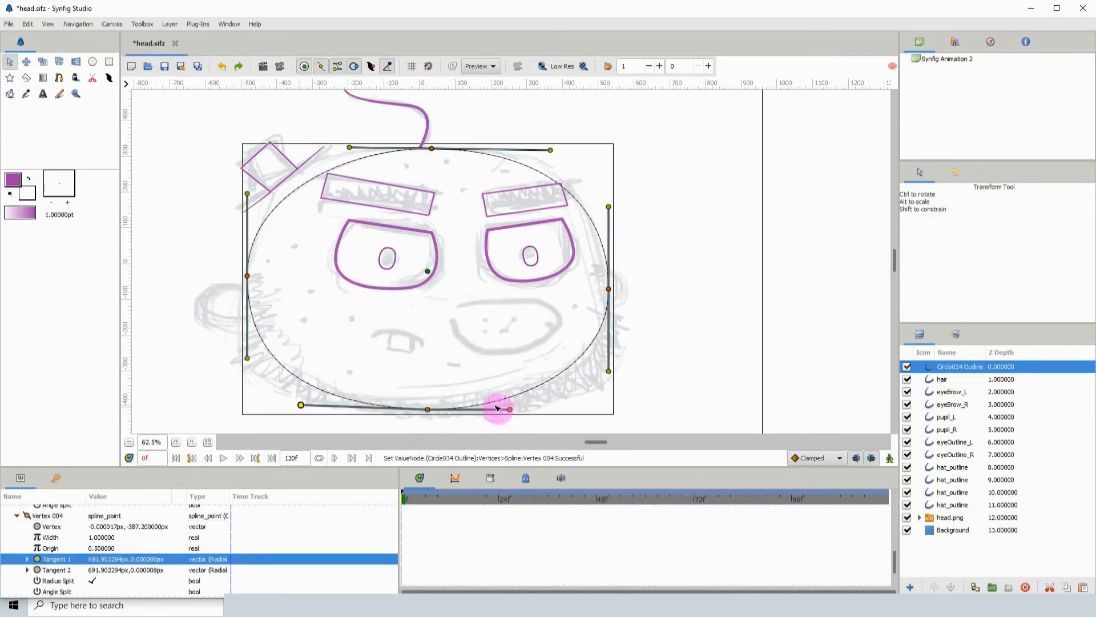
# - Reshape the bottom curve of the circle head outline into the jagged stubble chin
pyautogui.moveTo(498, 408); pyautogui.dragTo(606, 292)
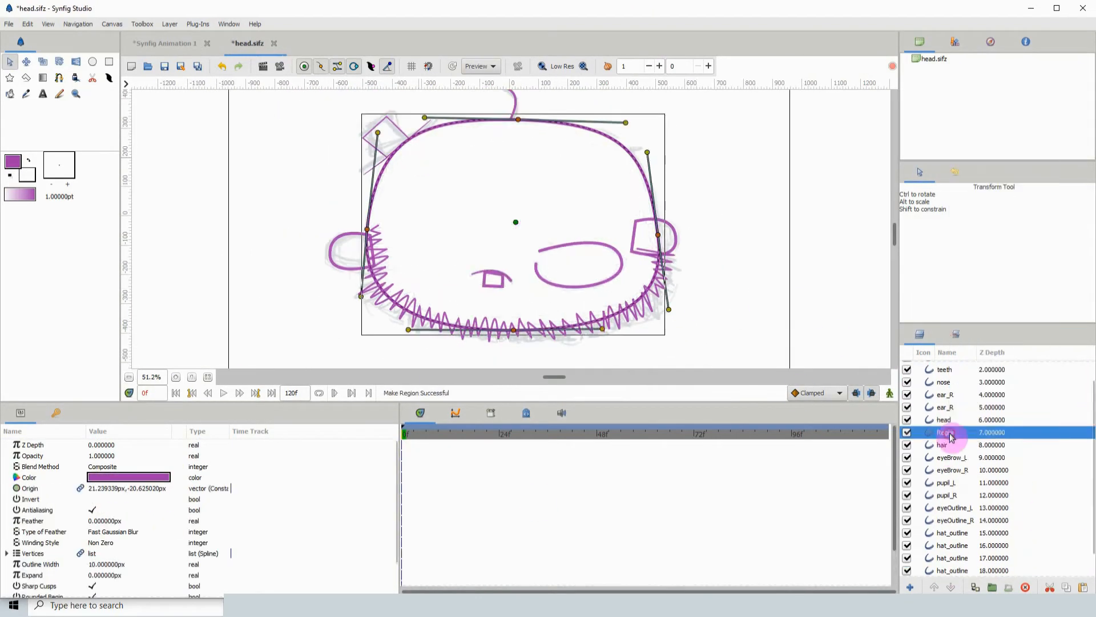
# - Turn the eyebrow outline layer into a filled region with Make Region
pyautogui.rightClick(948, 445)
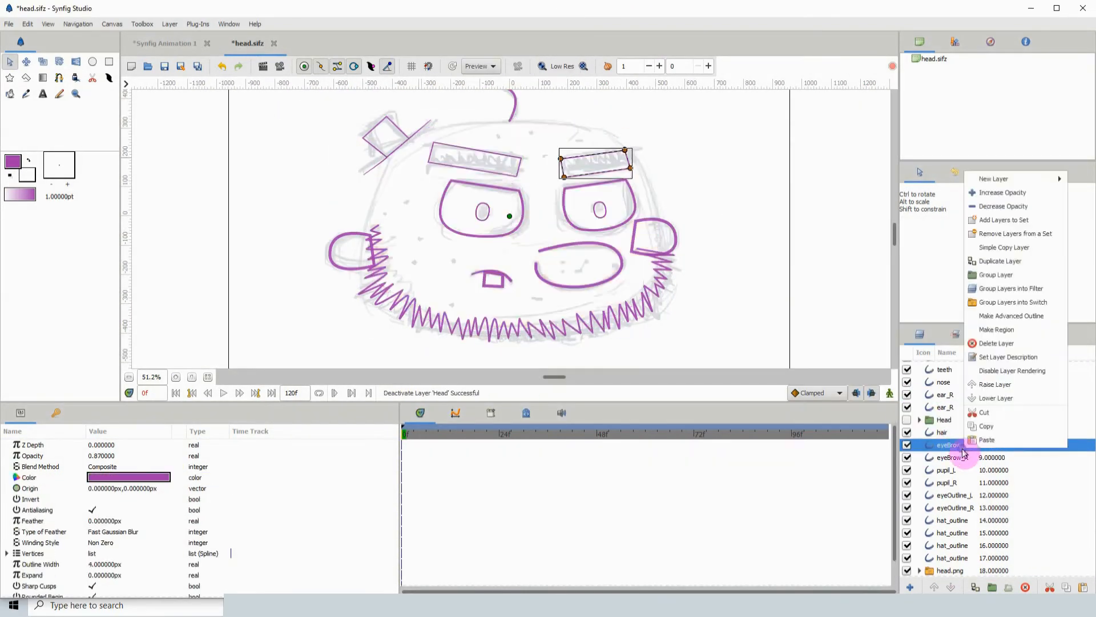
pyautogui.click(995, 329)
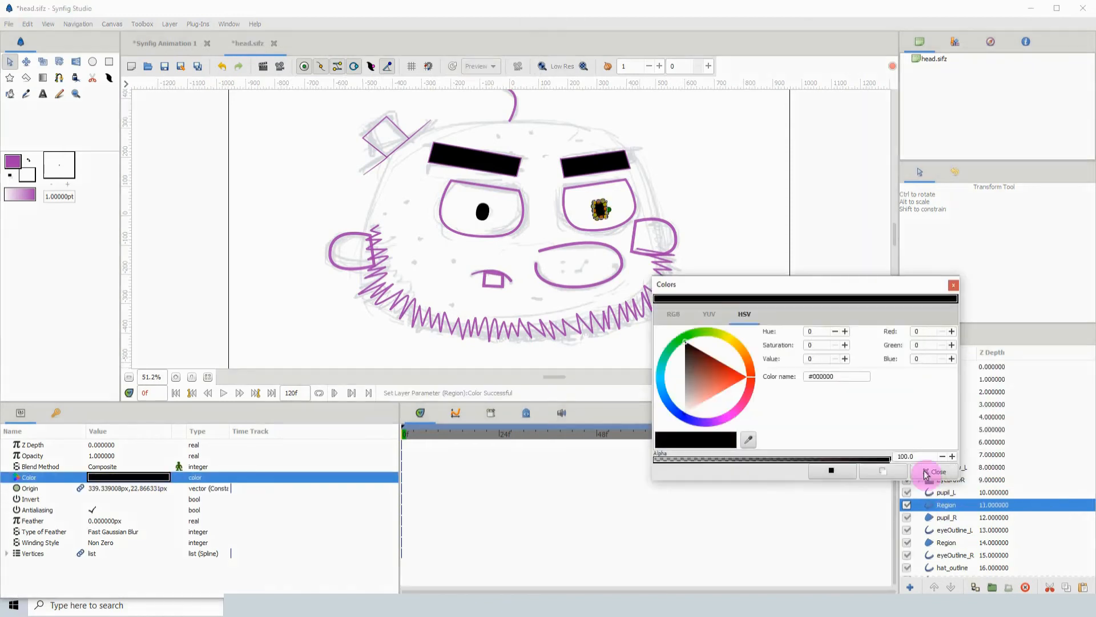
# - Confirm the black and skin-tone #BD8080 fill colours in the Colors dialog
pyautogui.click(936, 471)
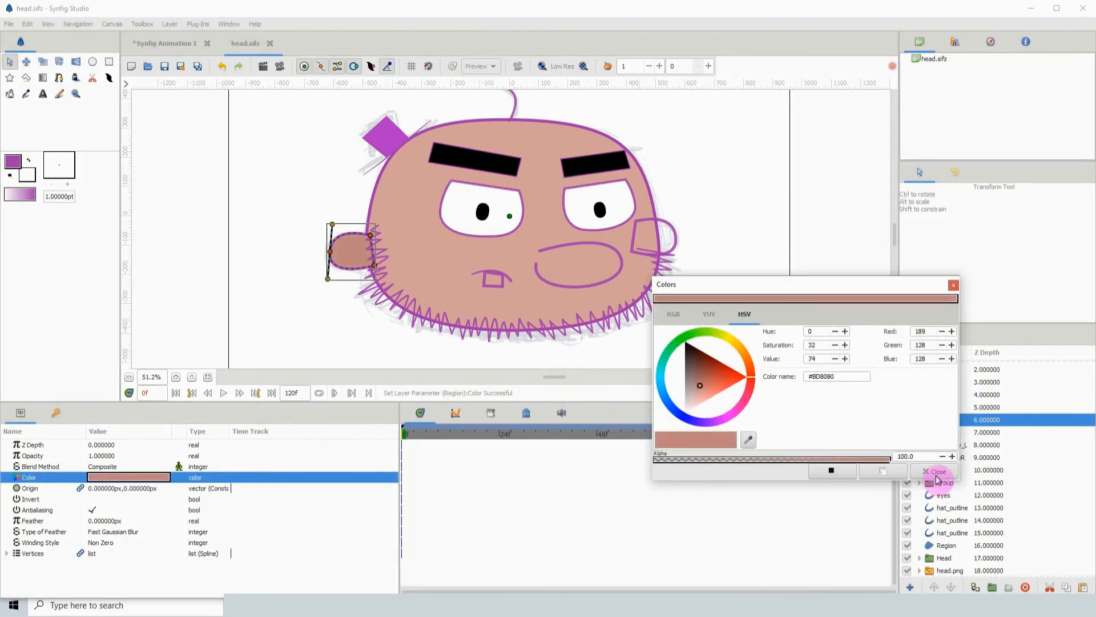
pyautogui.click(939, 472)
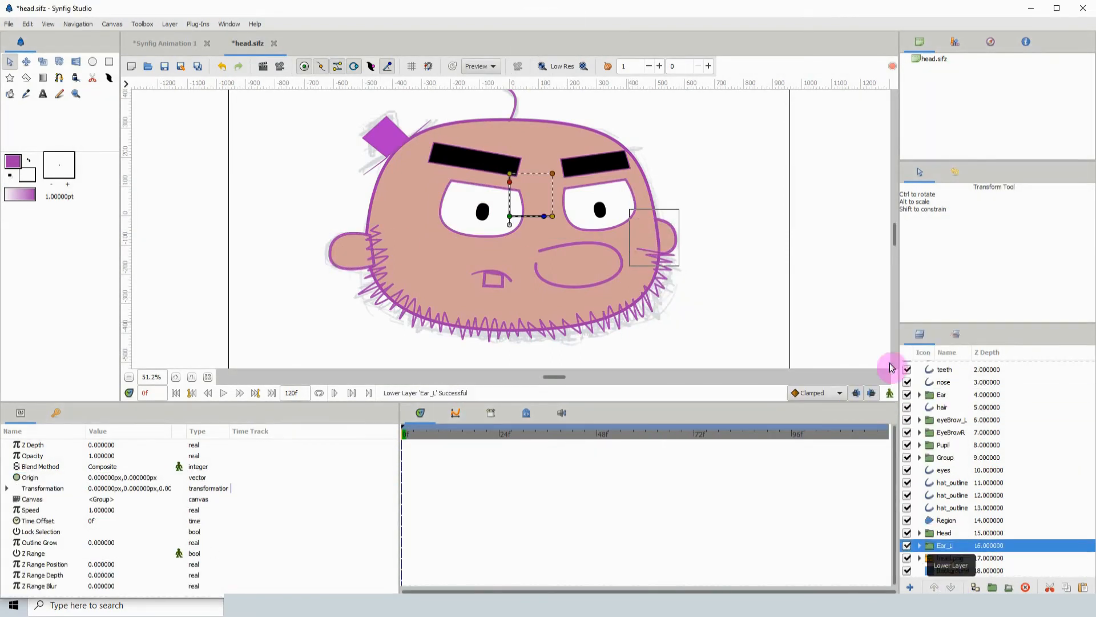